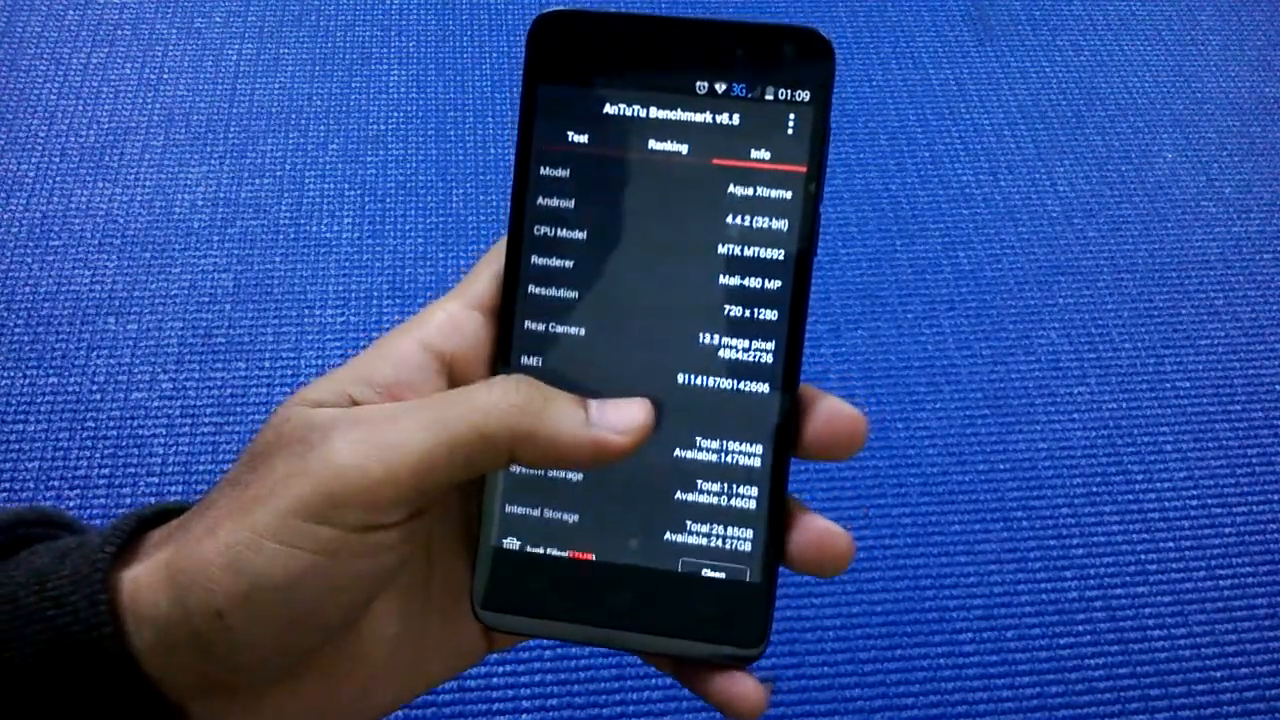
{"action": "scroll", "scroll_direction": "down", "scroll_amount": 3}
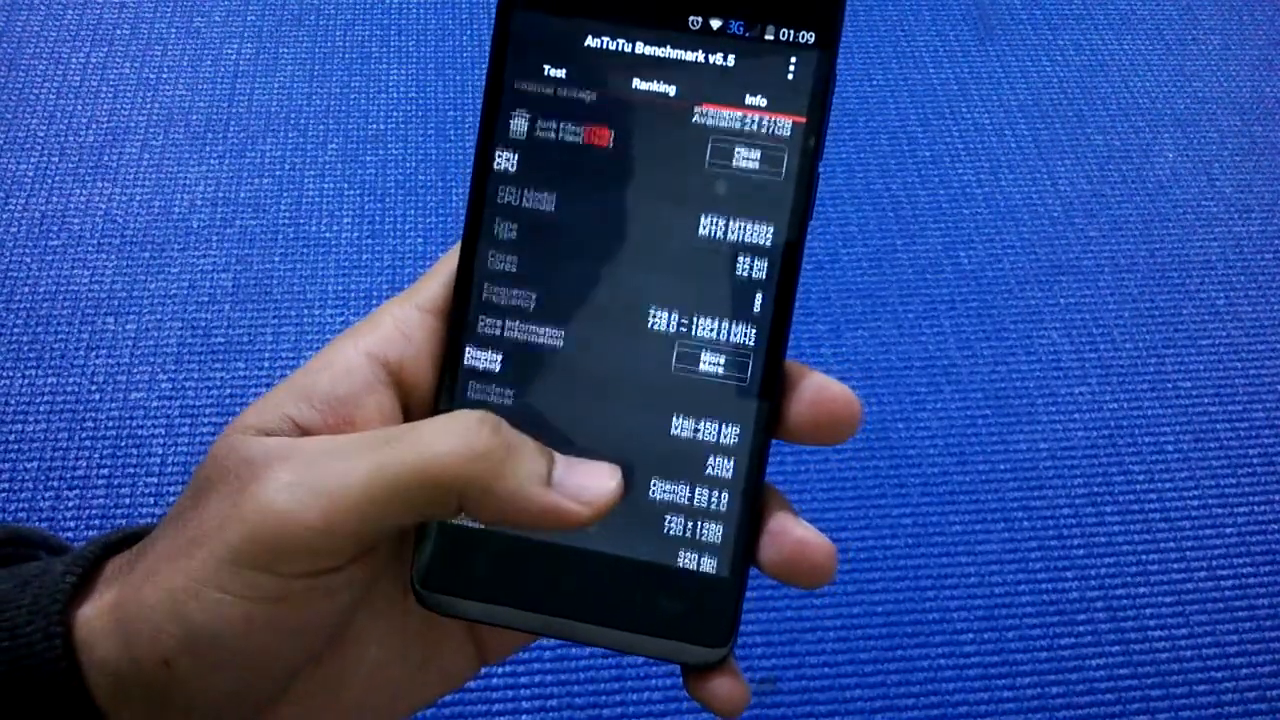
{"action": "scroll", "scroll_direction": "down", "scroll_amount": 3}
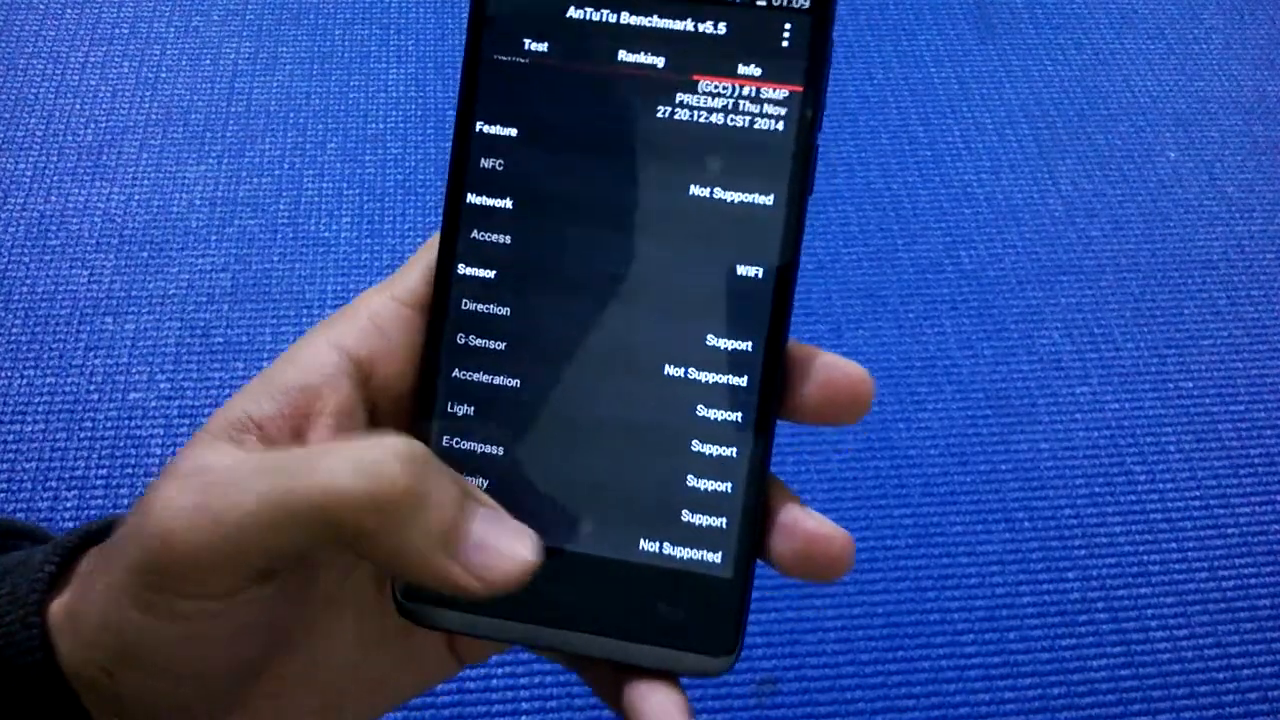
{"action": "scroll", "scroll_direction": "up", "scroll_amount": 3}
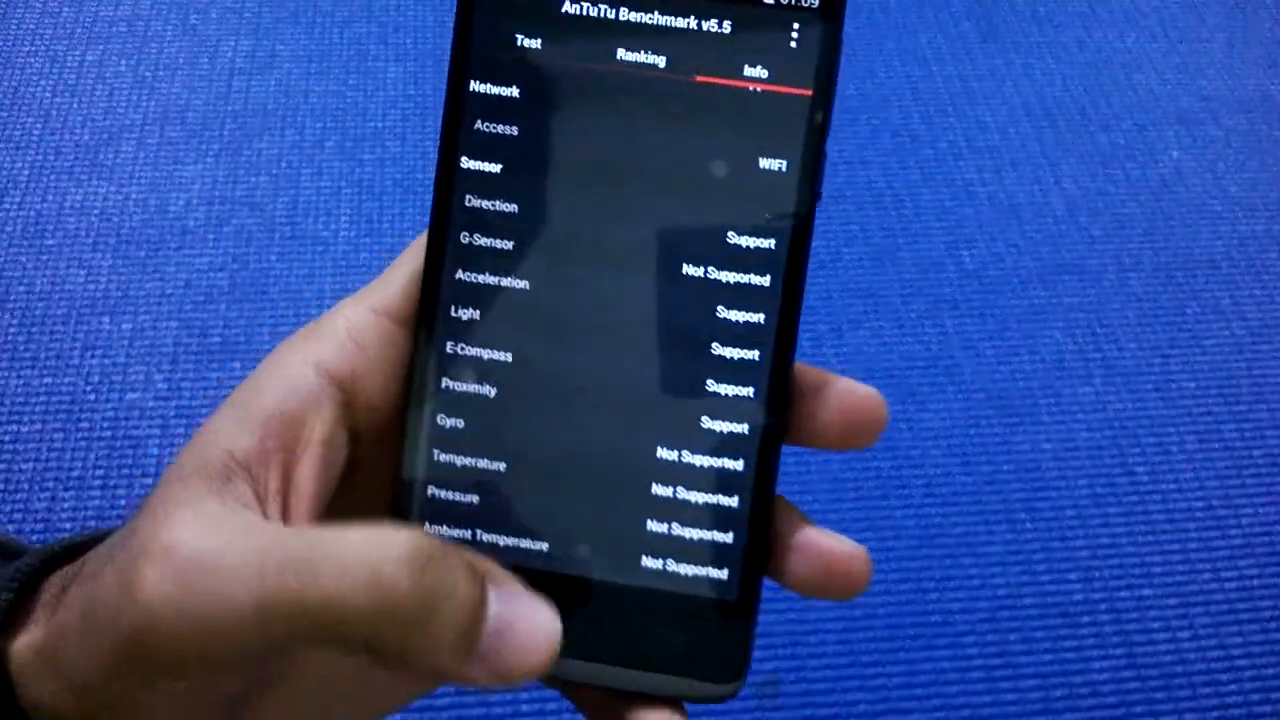